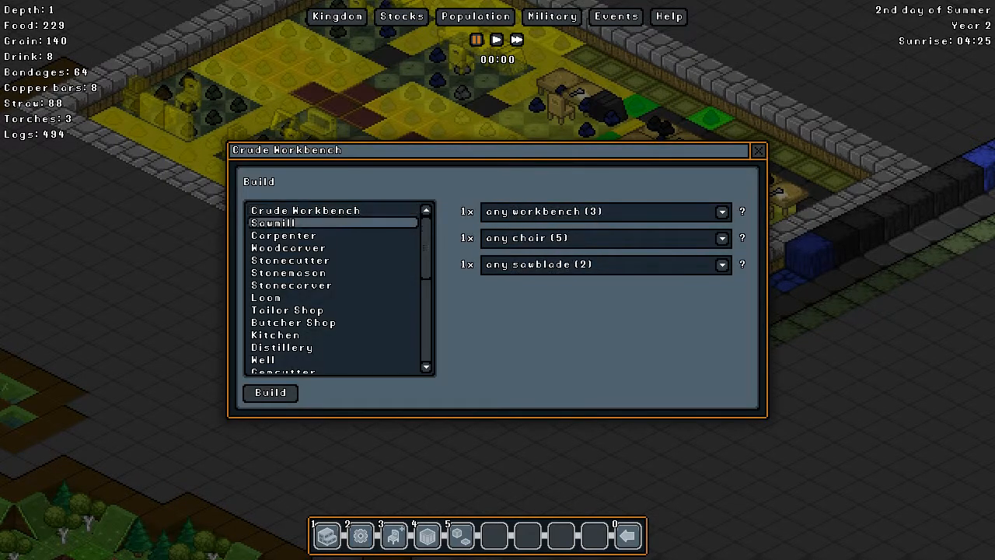
Close the Crude Workbench dialog and inspect a serpentine floor tile near the Stonecutter
left_click(721, 211)
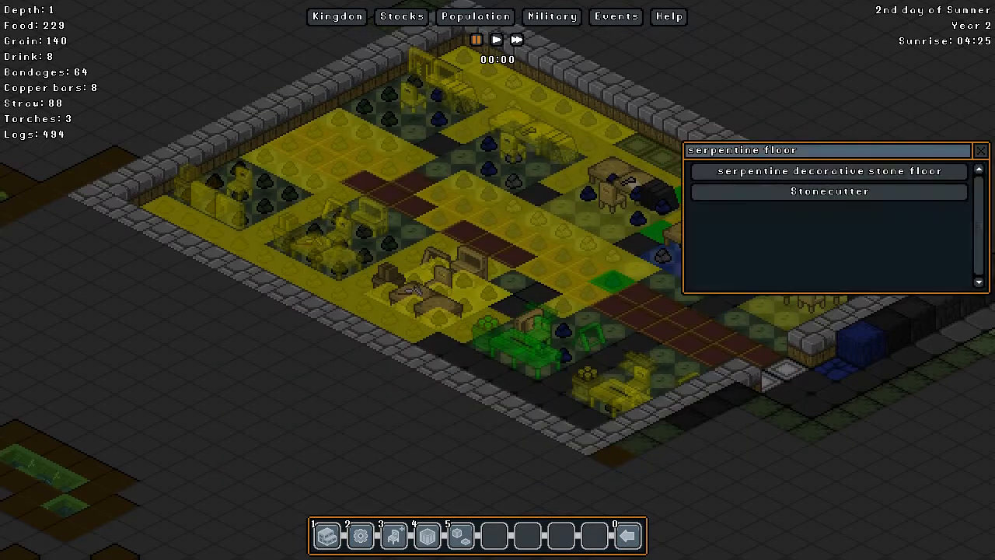
Review the Stonecutter's raw stone options and reorder its queue to bauxite, marble, lapis lazuli, basalt, serpentine
left_click(829, 191)
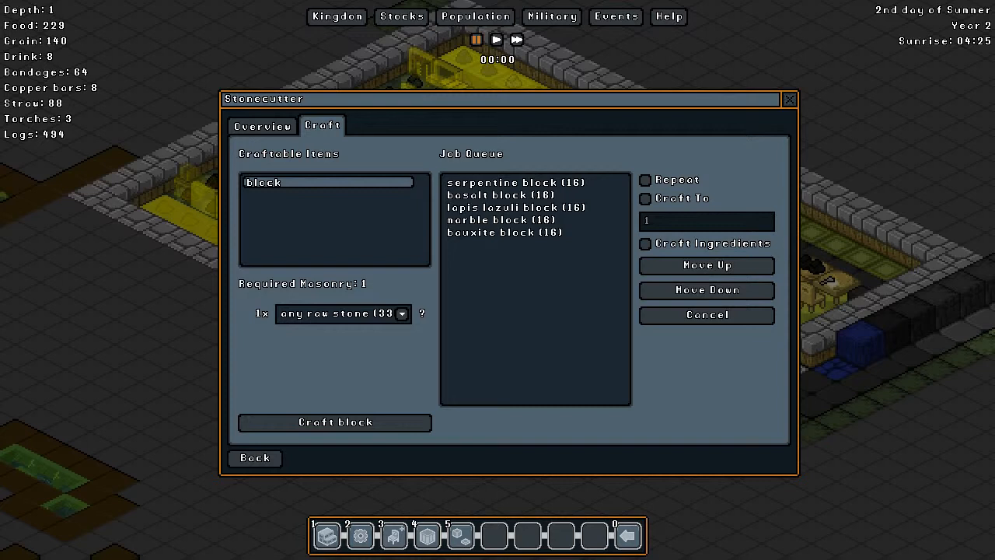
left_click(401, 314)
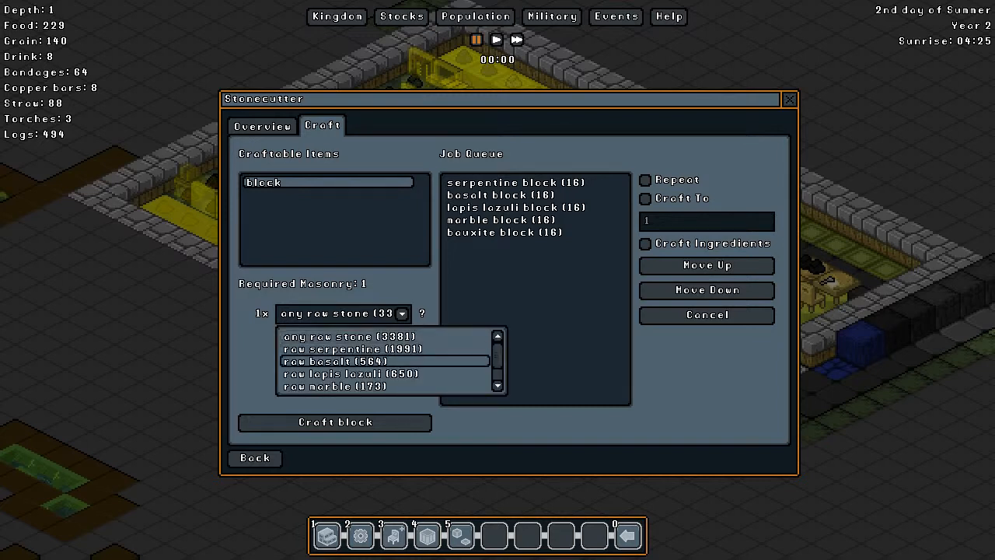
scroll("down", 3)
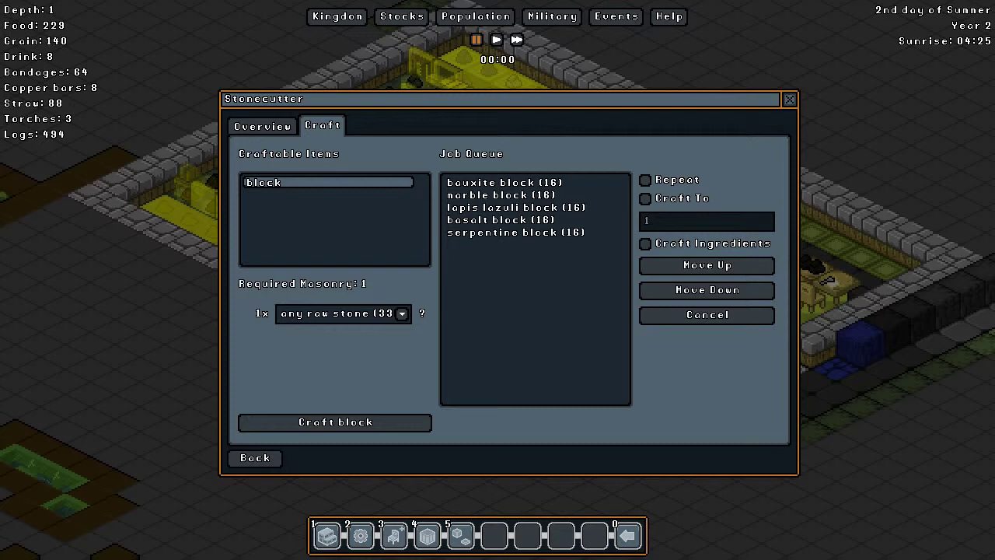
left_click(253, 457)
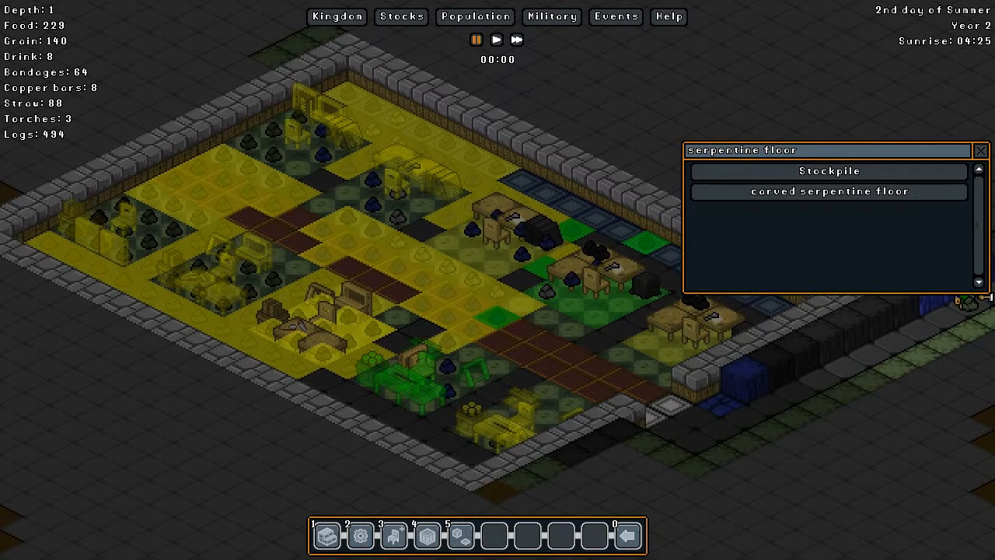
Close the tile info panel and move the view to the walled bedroom block
left_click(979, 149)
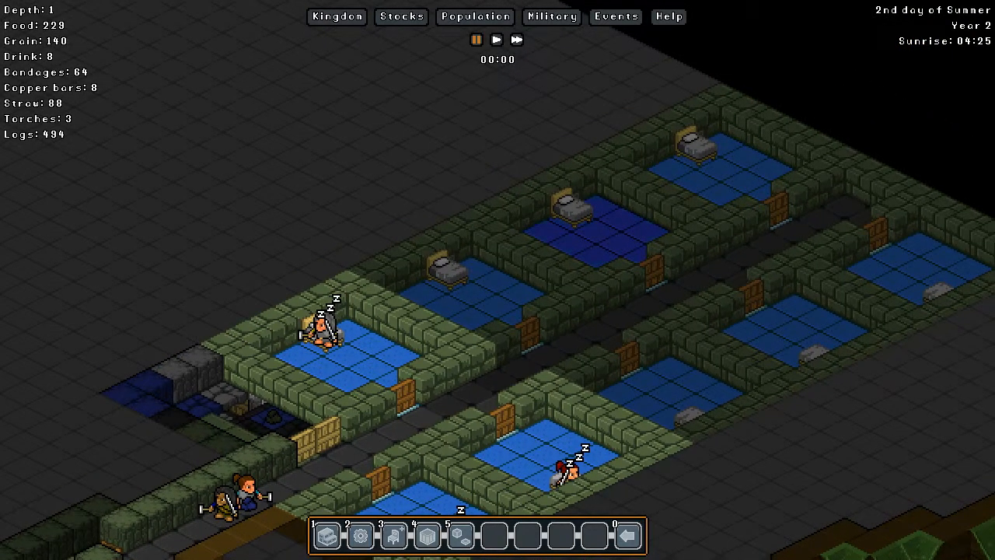
Move the view to the surface farm fields, river and outdoor workshops
scroll("down", 3)
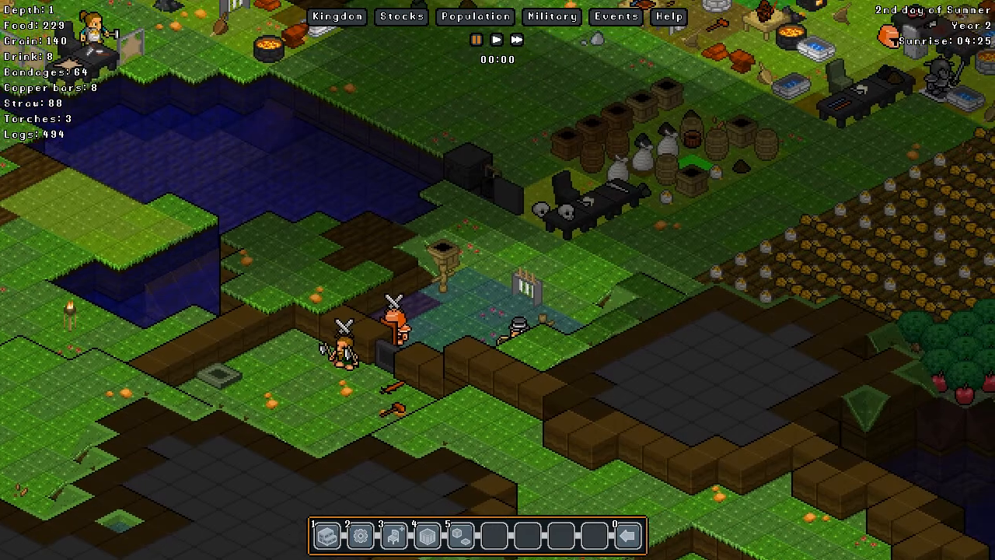
Lower the view to depth -3 to inspect the dug-out mine tunnels
scroll("down", 3)
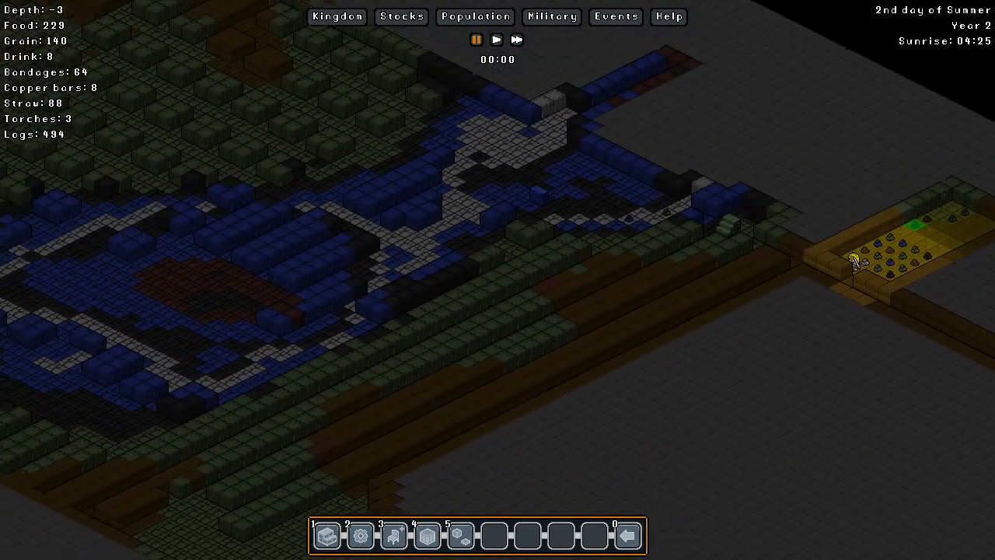
Return to depth 0 and inspect a lapis lazuli floor tile in the pillared Great Hall
scroll("down", 3)
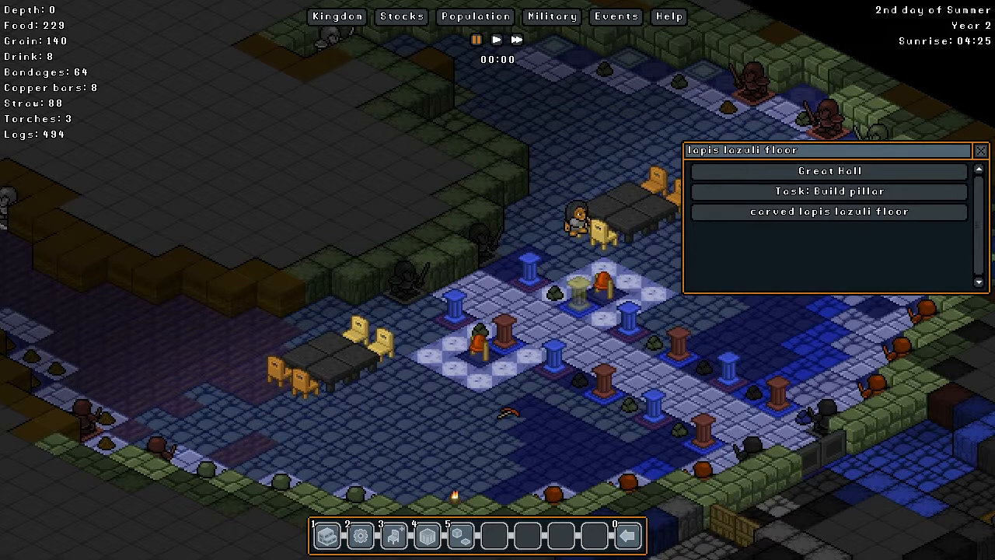
Close the info panel and inspect a serpentine floor tile by the Carpenter in the workshop yard
left_click(980, 149)
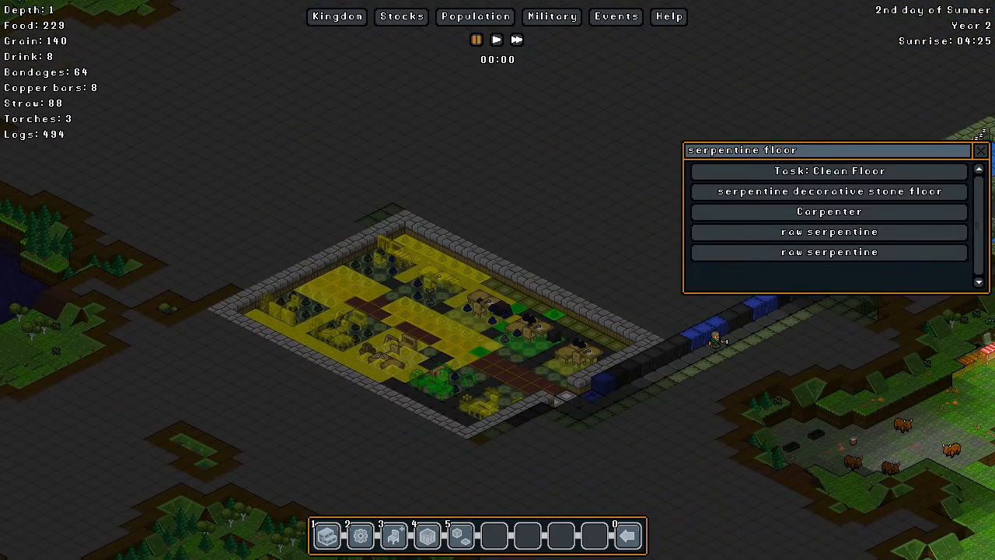
Review the Carpenter's craft job queue, then back out to a surface colony overview
left_click(831, 212)
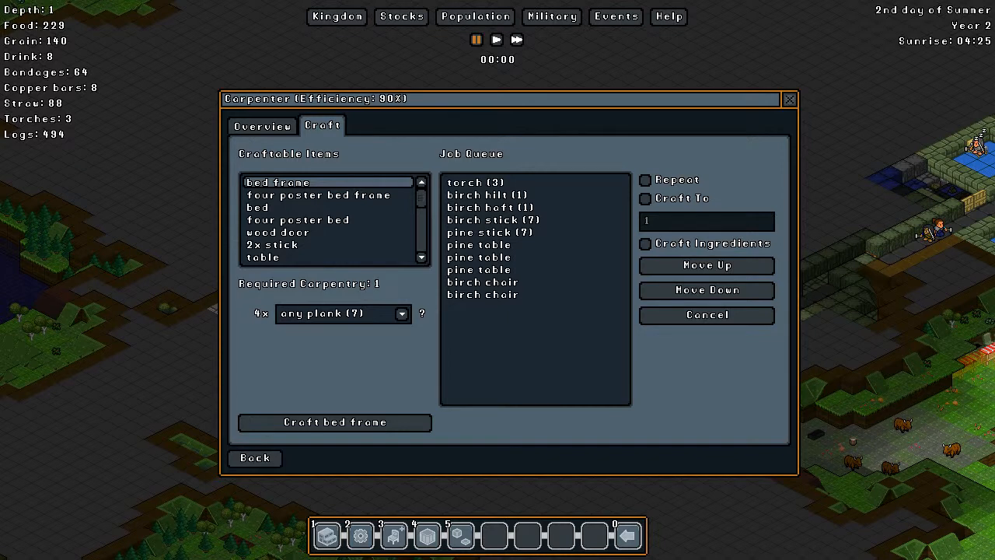
left_click(790, 100)
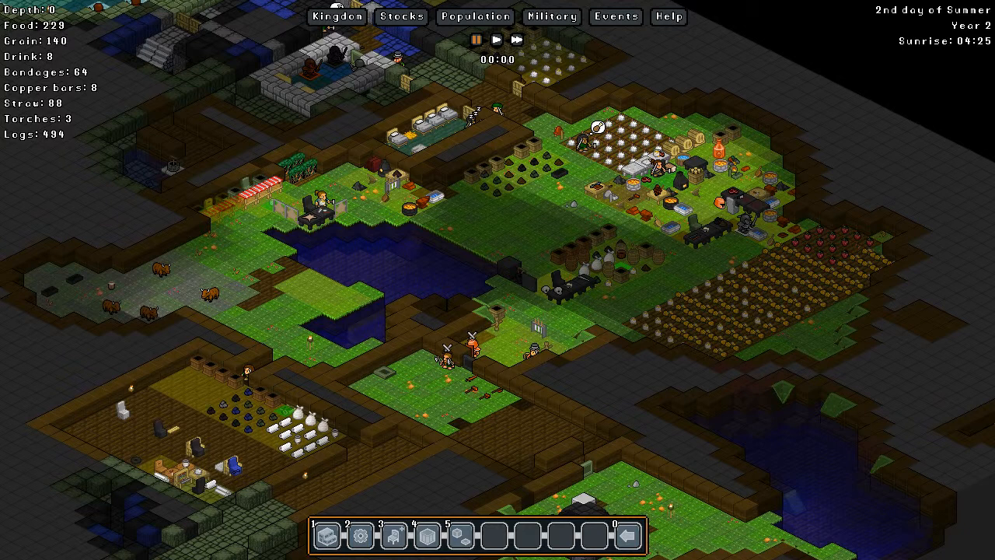
scroll("down", 3)
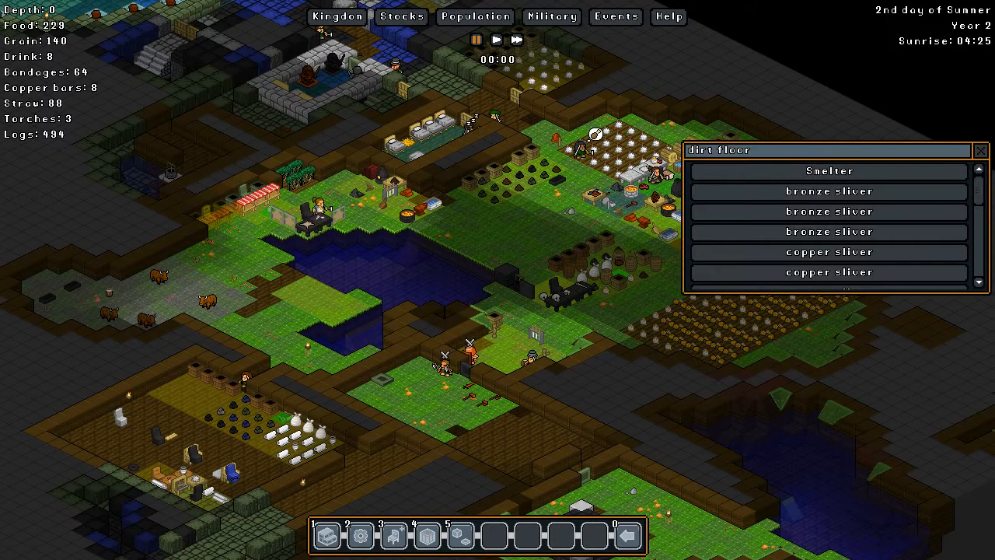
Inspect the smelter's dirt tile listing the Smelter with bronze and copper slivers
left_click(980, 149)
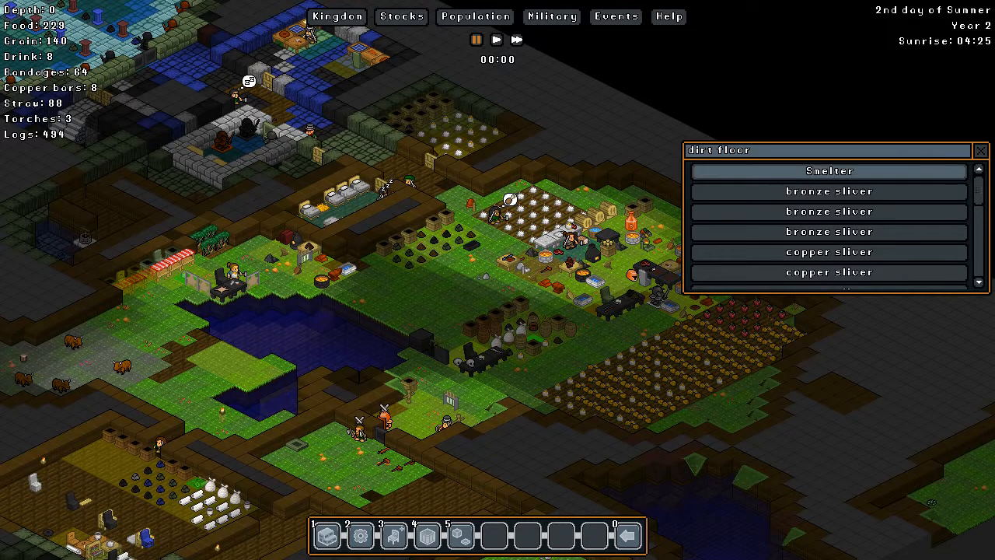
Queue a repeating metal-sliver bar job in the Forge after the copper and bronze bars
scroll("down", 3)
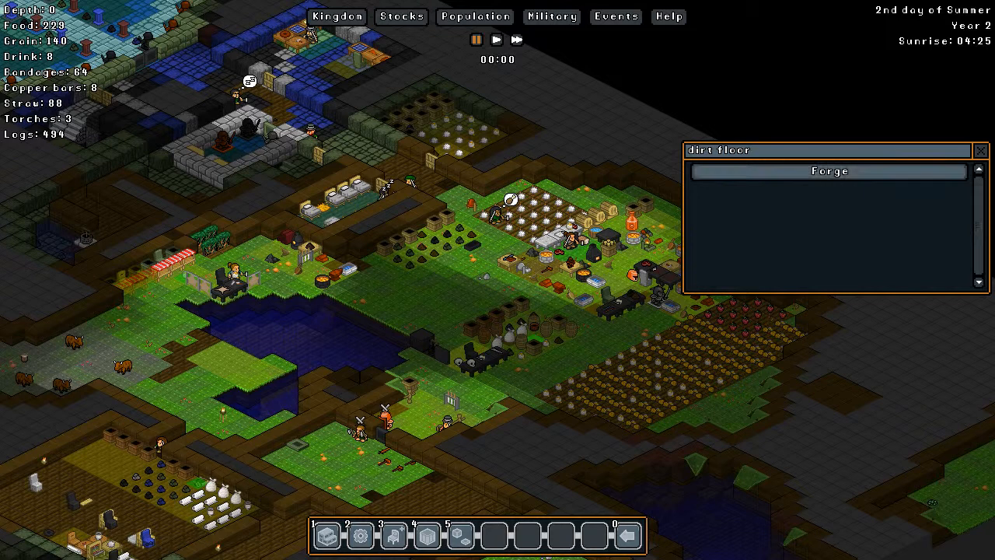
left_click(829, 171)
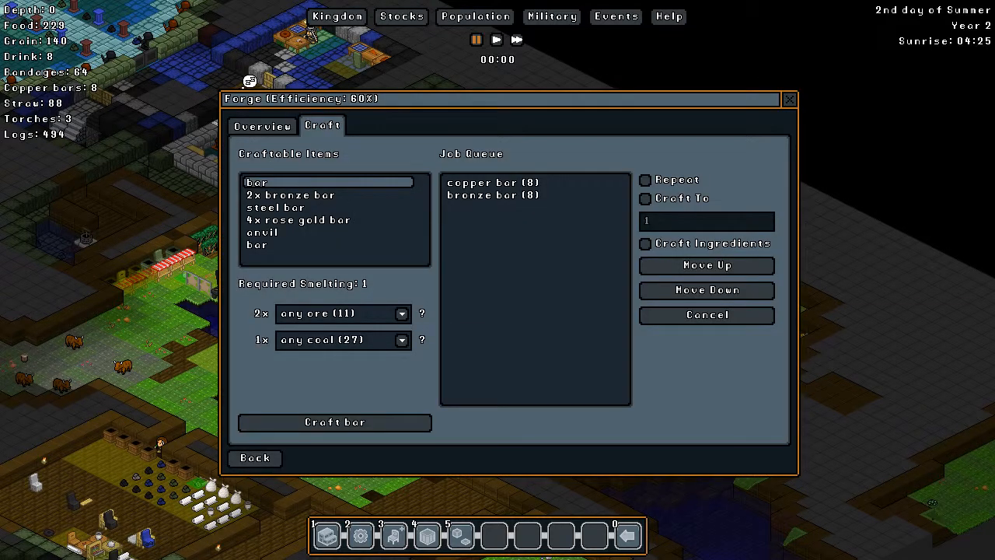
left_click(256, 244)
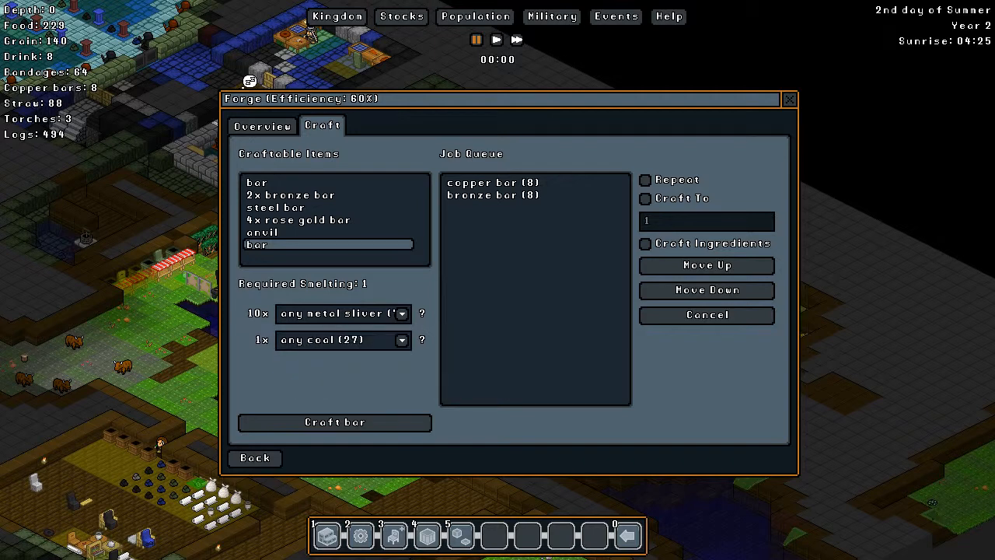
left_click(643, 181)
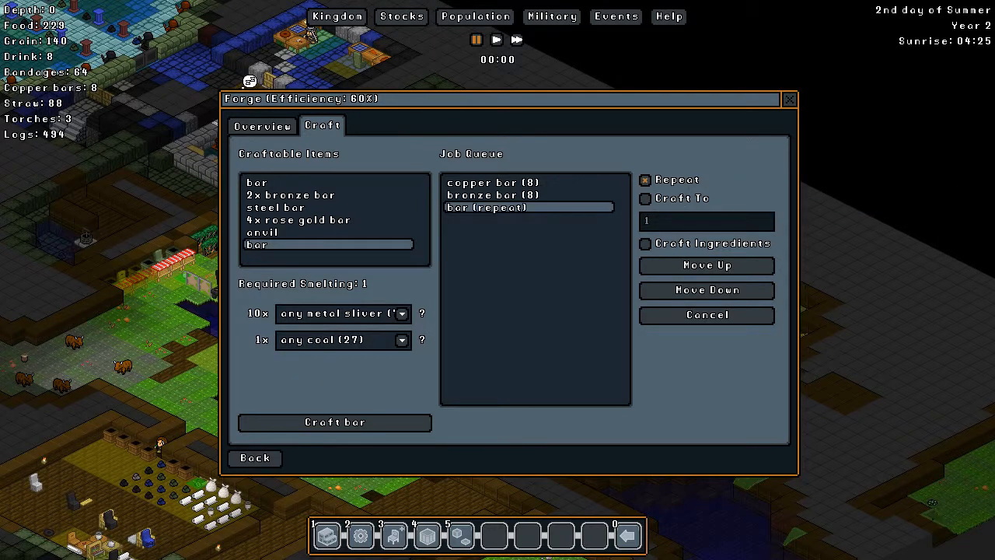
left_click(788, 100)
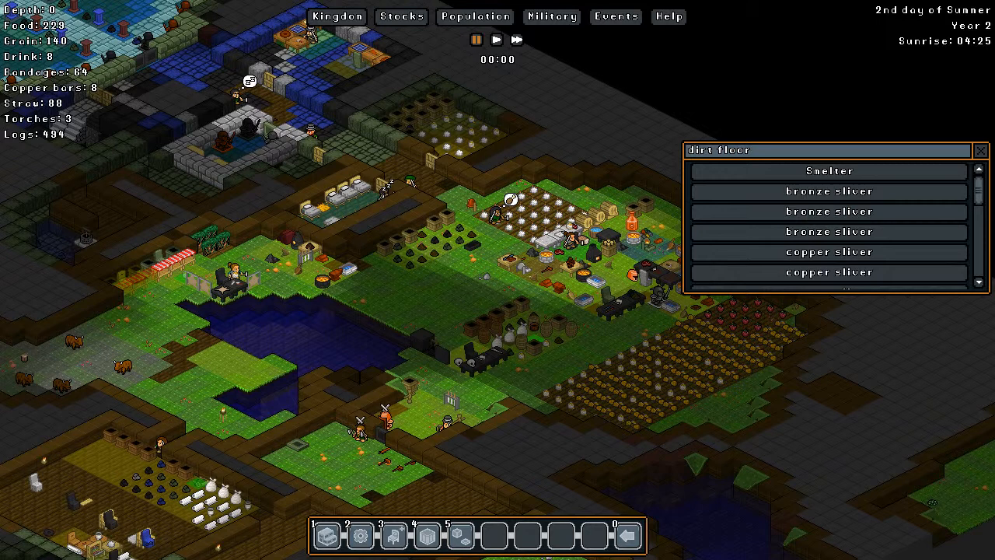
Inspect items on several tiles, including a graveyard tile, and bring up the Temp metal stockpile settings
scroll("down", 3)
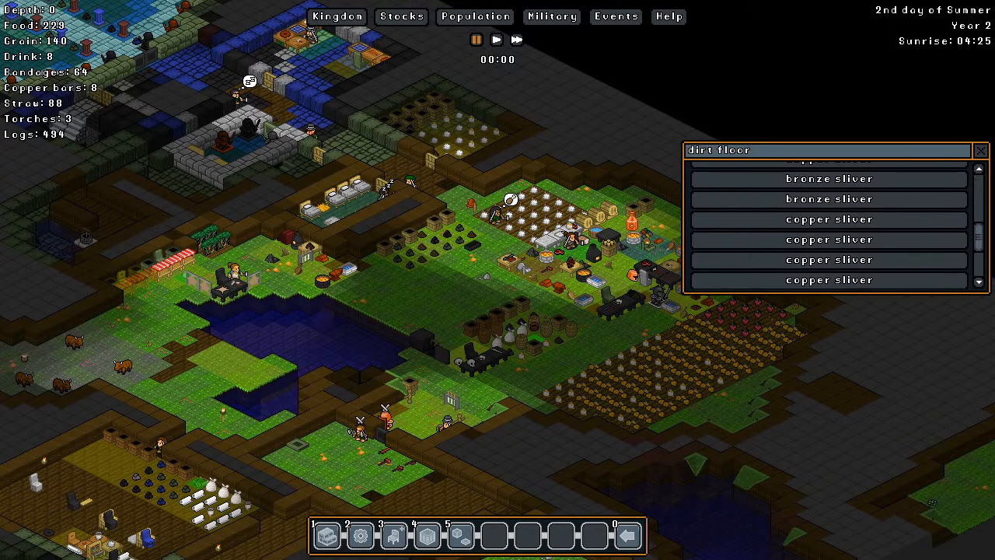
left_click(980, 149)
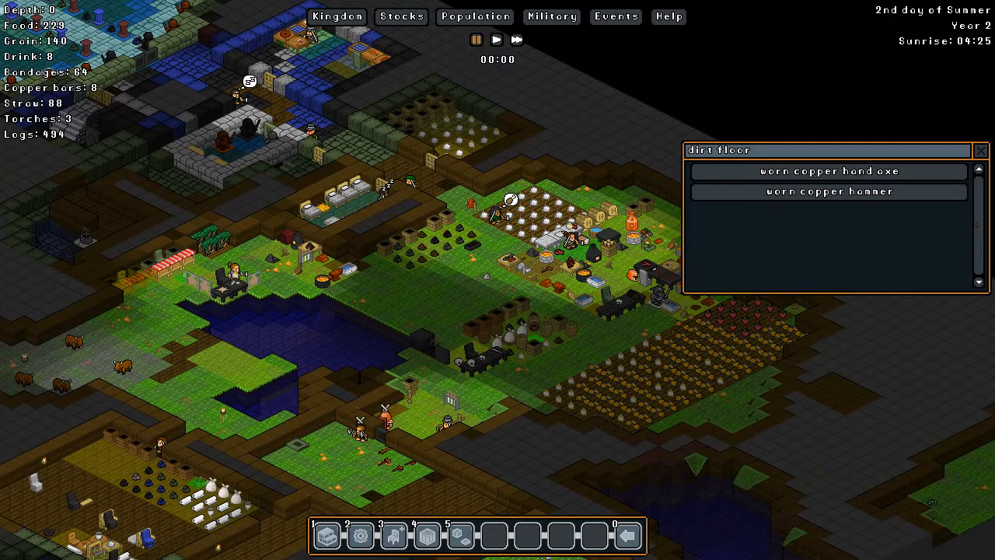
left_click(980, 149)
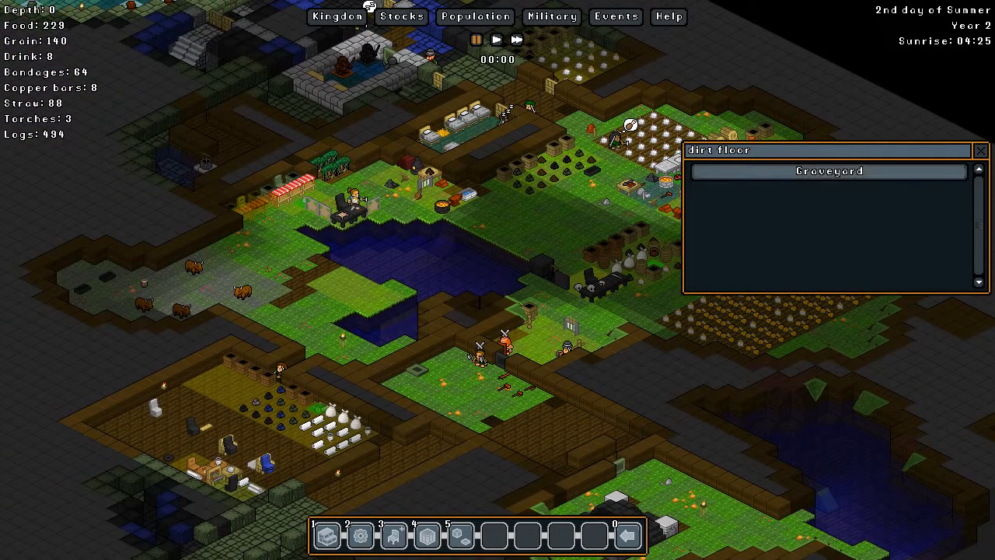
left_click(980, 149)
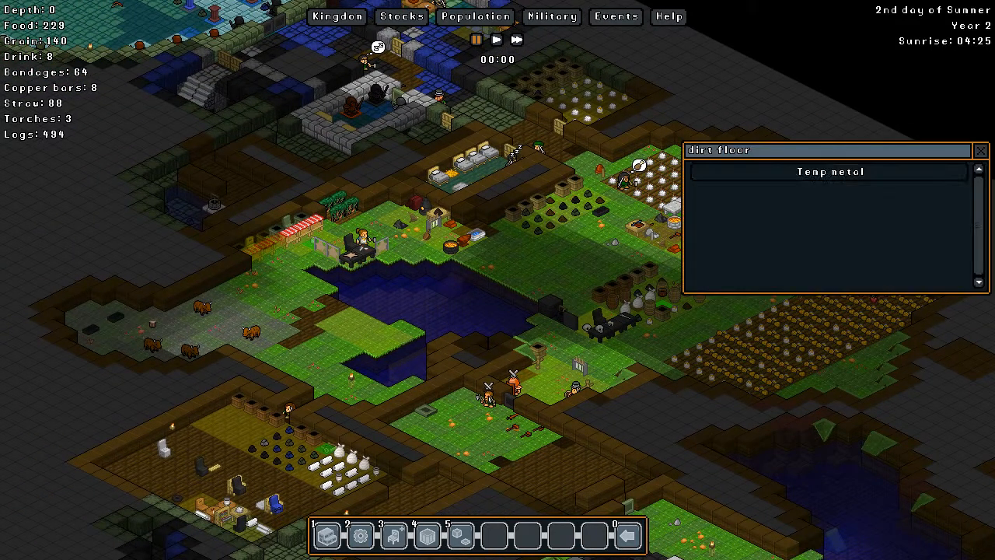
left_click(829, 171)
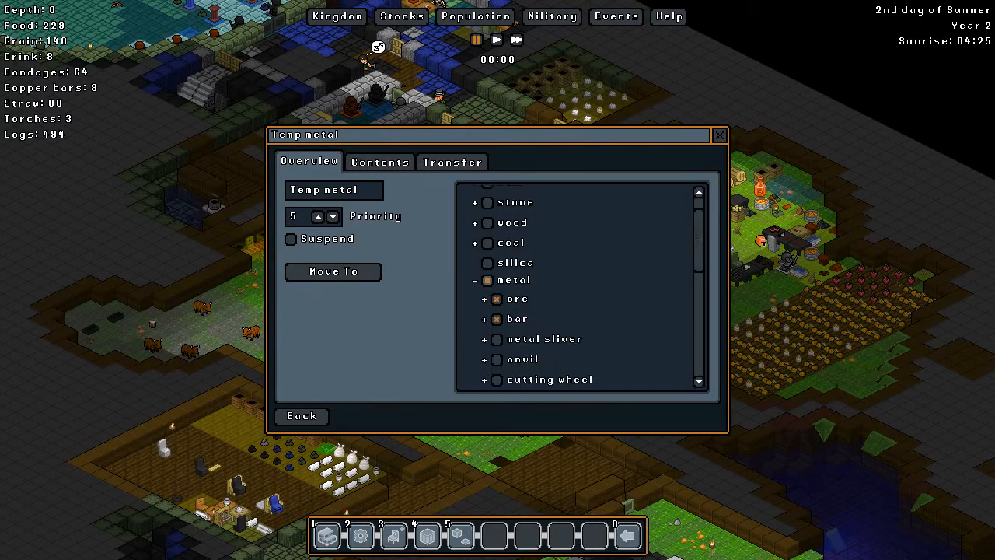
Scroll the Temp metal stockpile's item list to review its accepted ore and bar filters
scroll("up", 3)
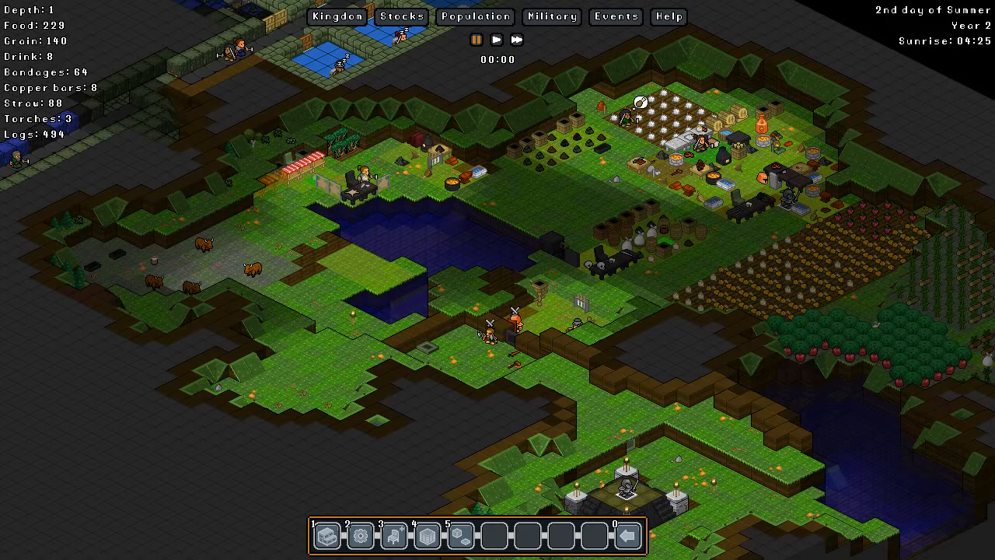
Review each gnome's profession and current job in the Population window's Assign list
left_click(475, 16)
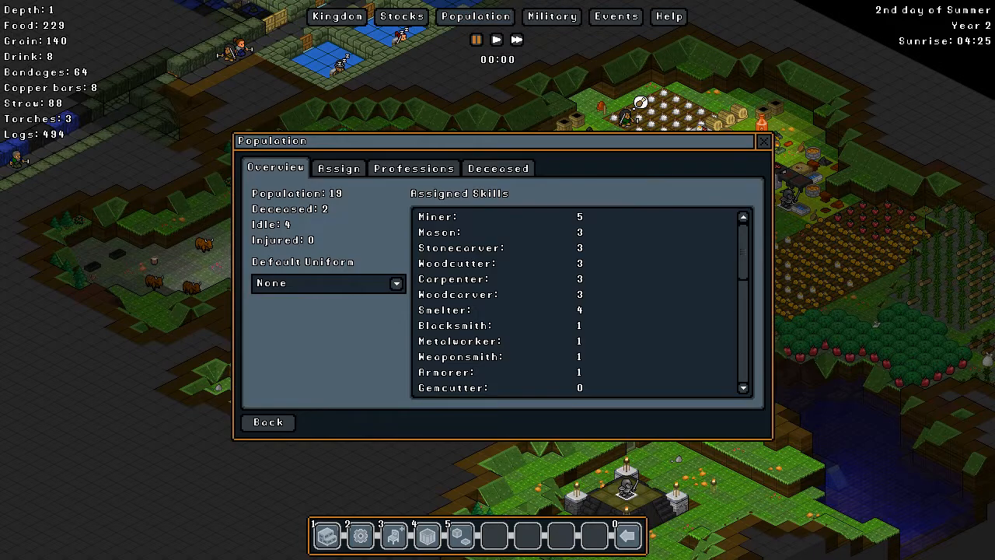
left_click(339, 168)
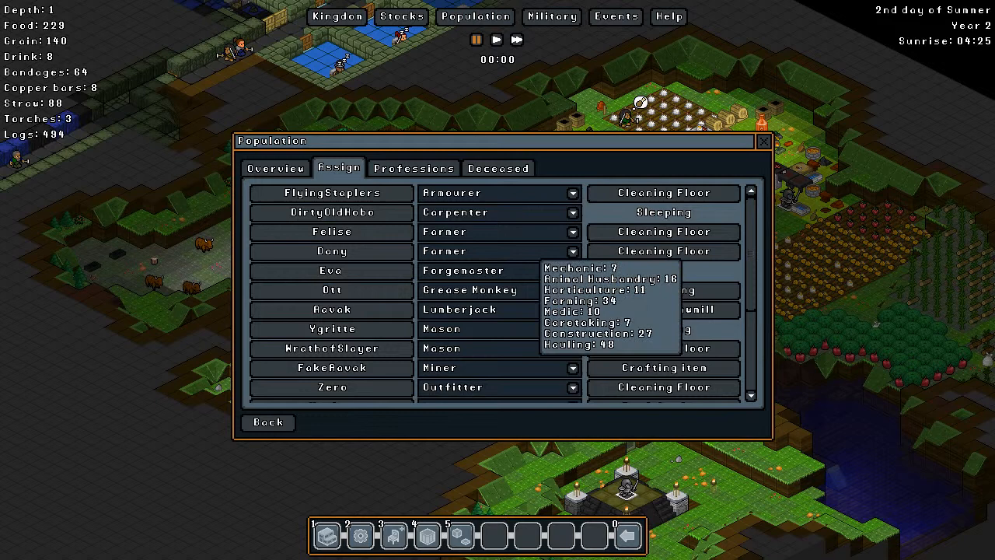
scroll("down", 3)
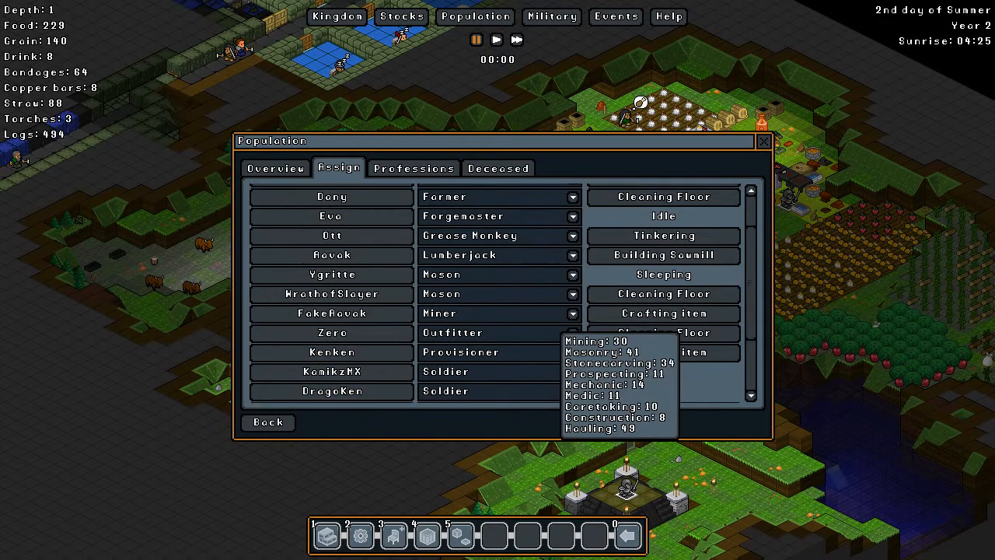
scroll("down", 3)
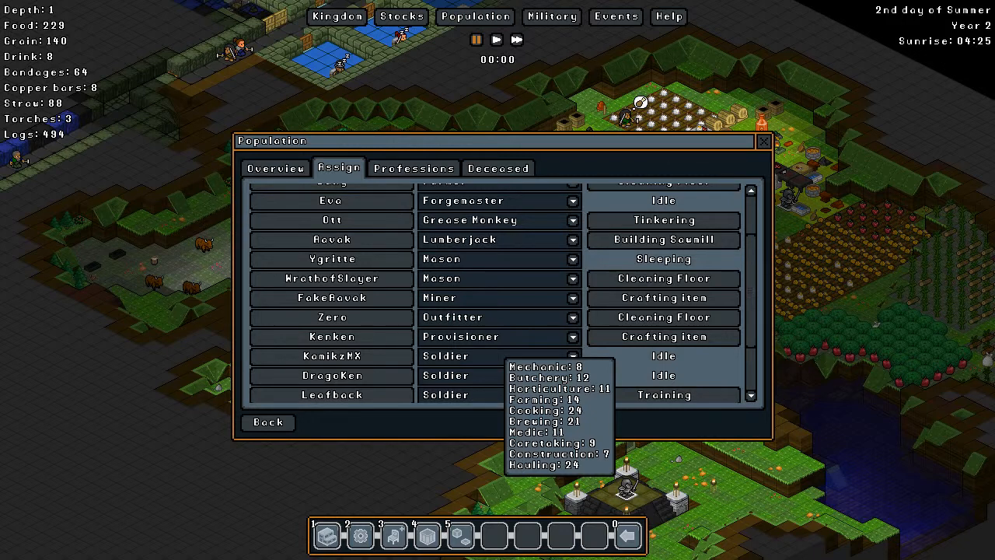
scroll("down", 3)
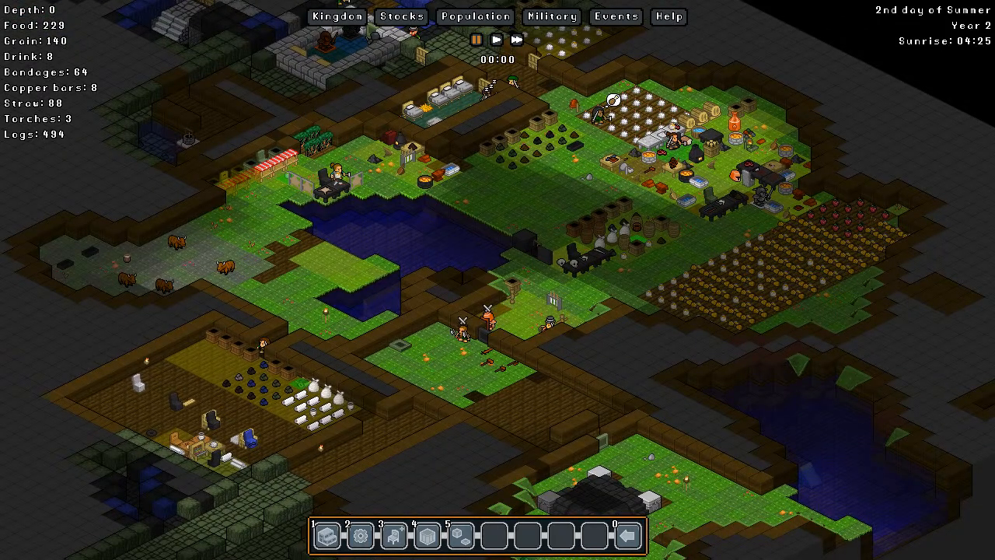
scroll("down", 3)
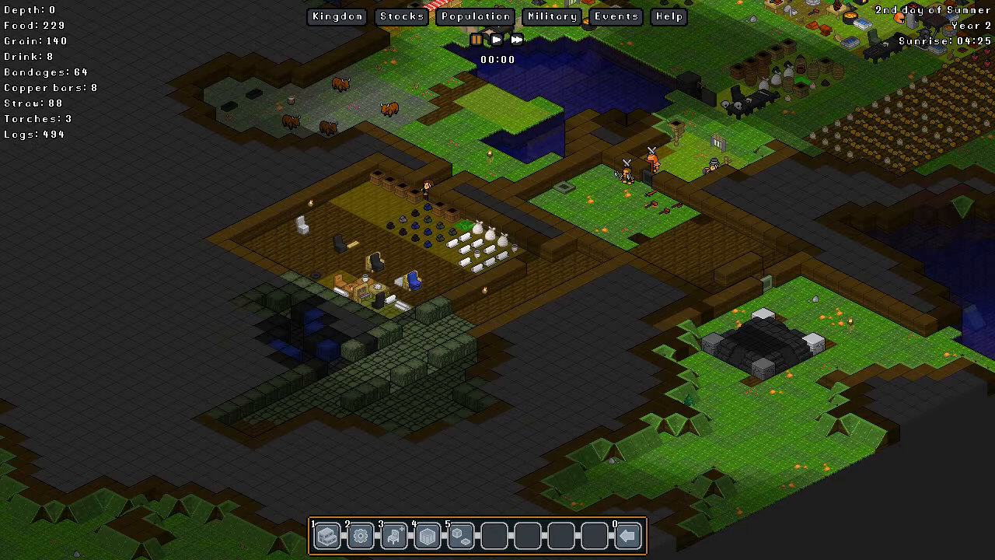